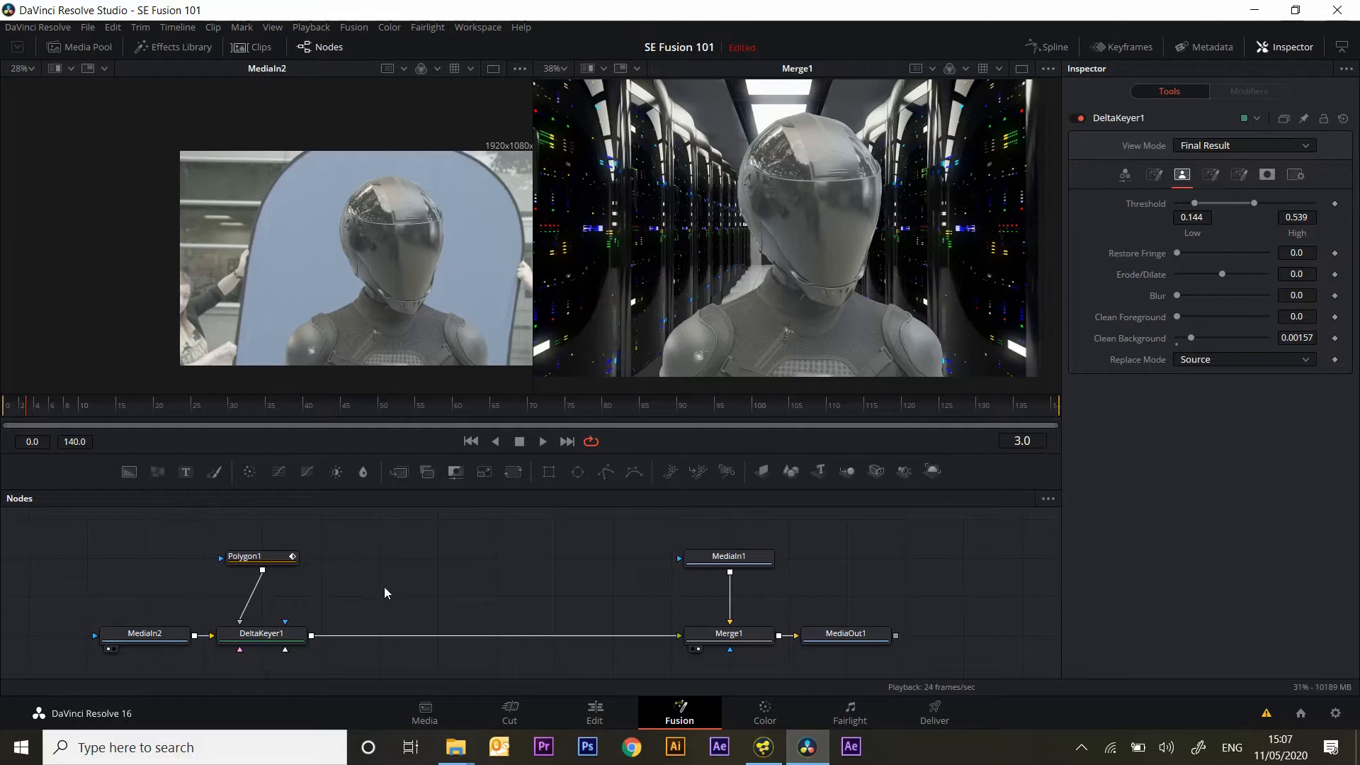
mouse_move(425, 571)
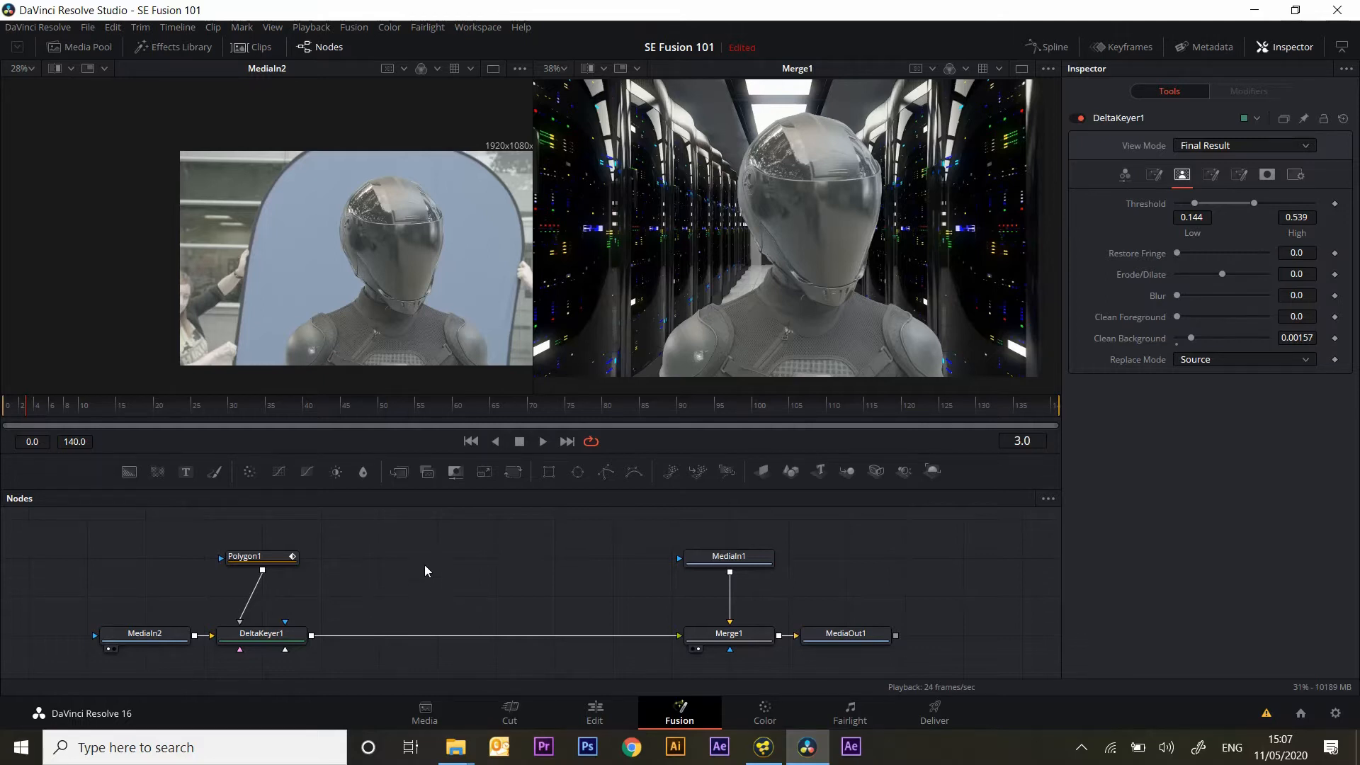
mouse_move(418, 536)
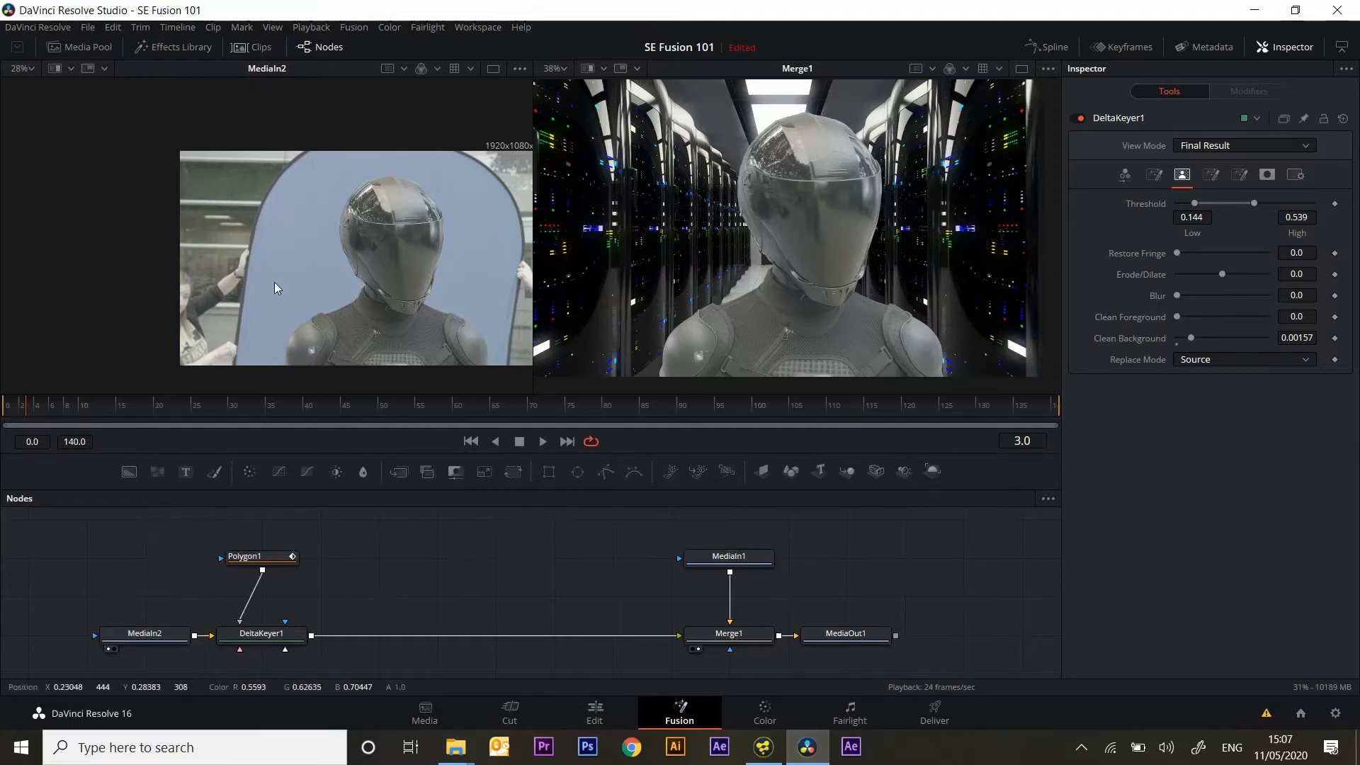
Load DeltaKeyer1 into the left viewer, showing the helmeted figure keyed against transparency
left_click(261, 633)
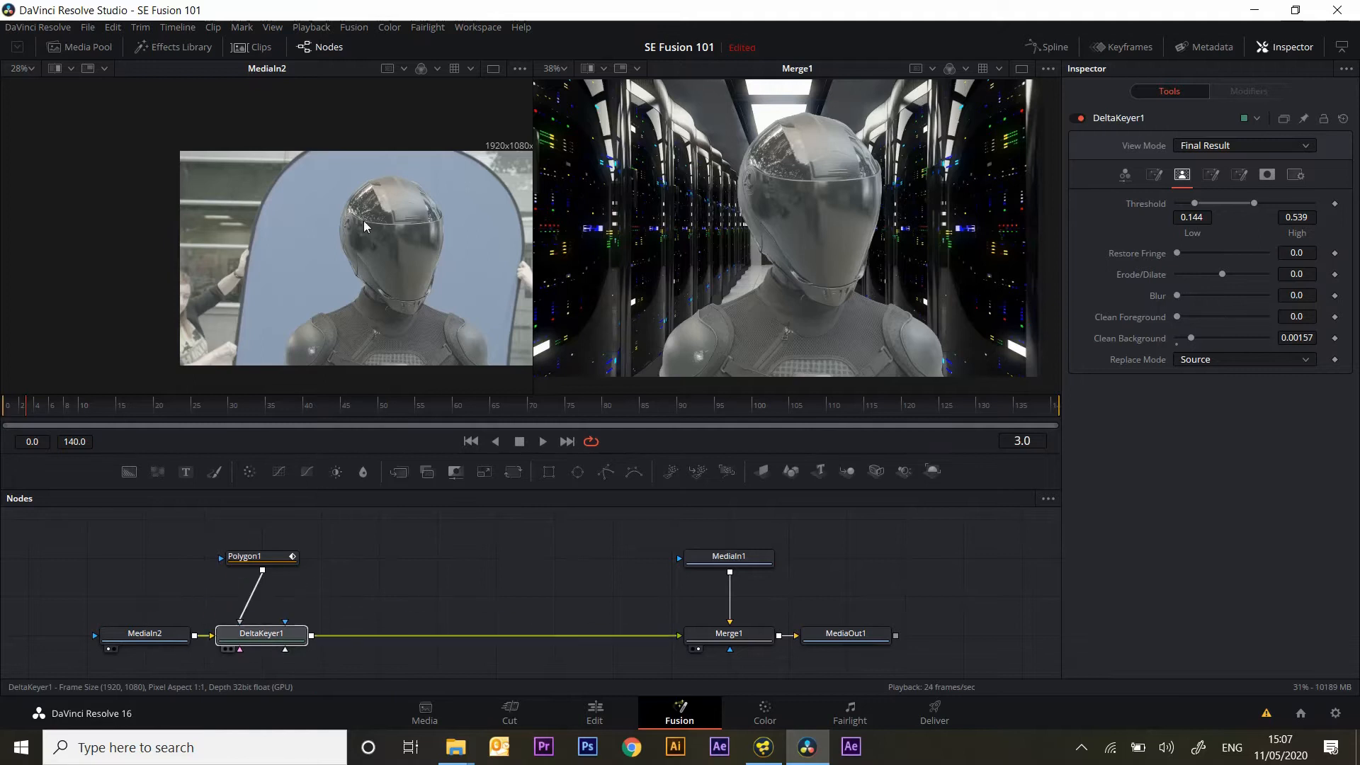
left_click(260, 633)
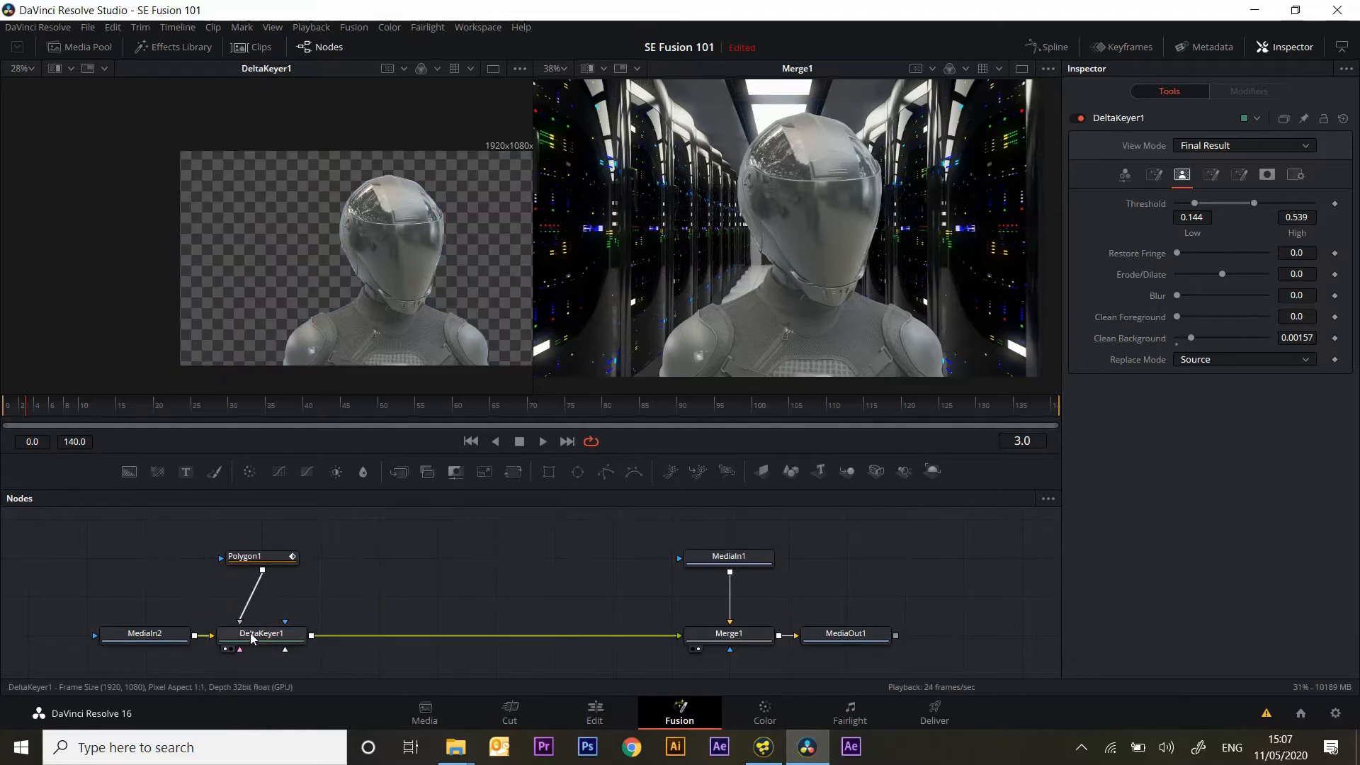
Scrub frames to check the Polygon1 mask, then add a Color Corrector after DeltaKeyer1
left_click(260, 556)
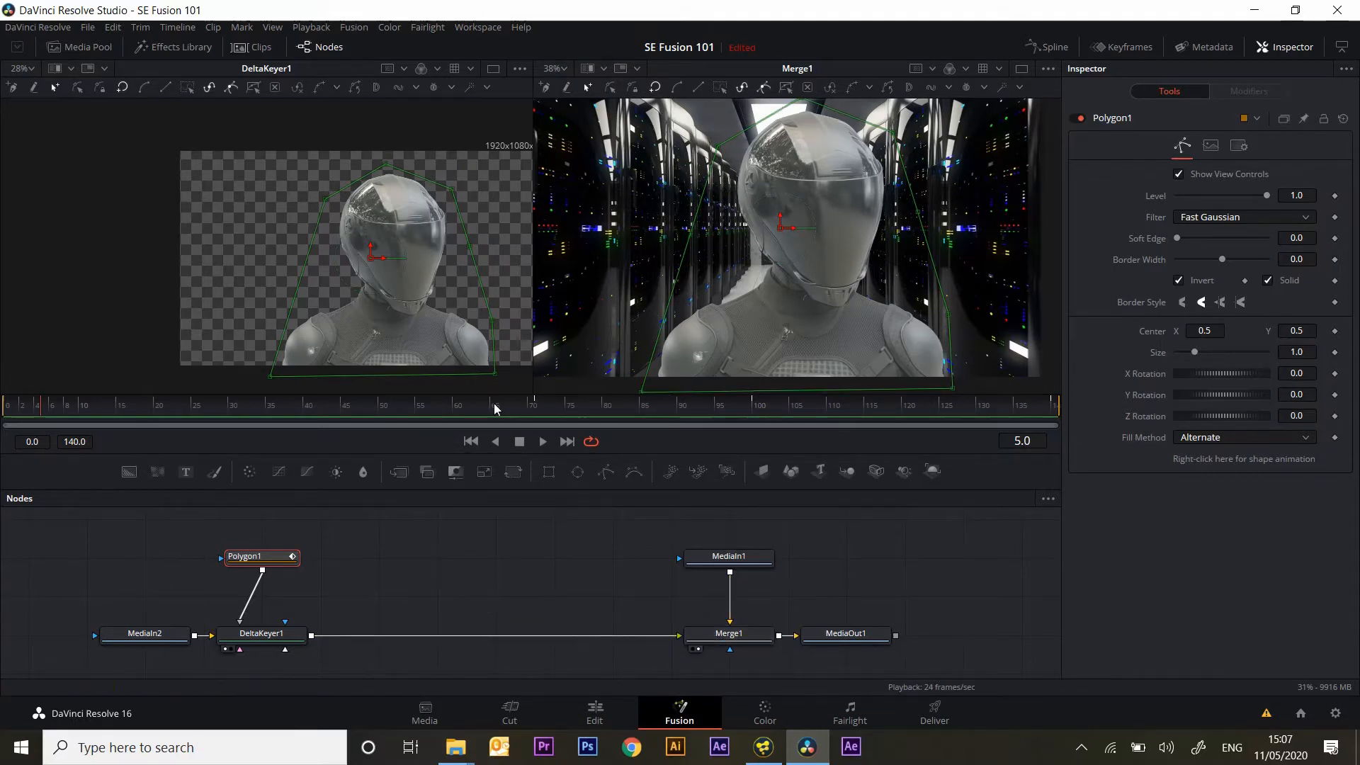
left_click(208, 405)
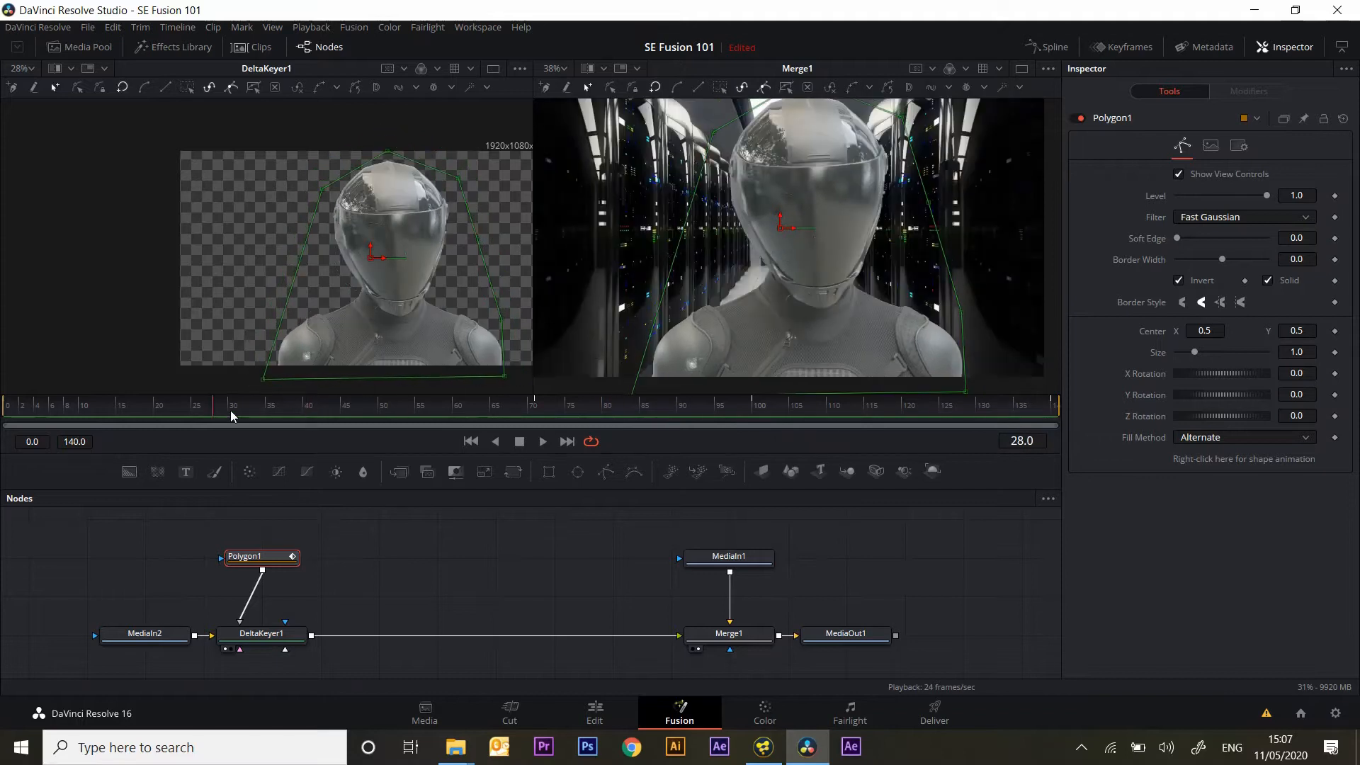
left_click_drag(198, 414, 52, 414)
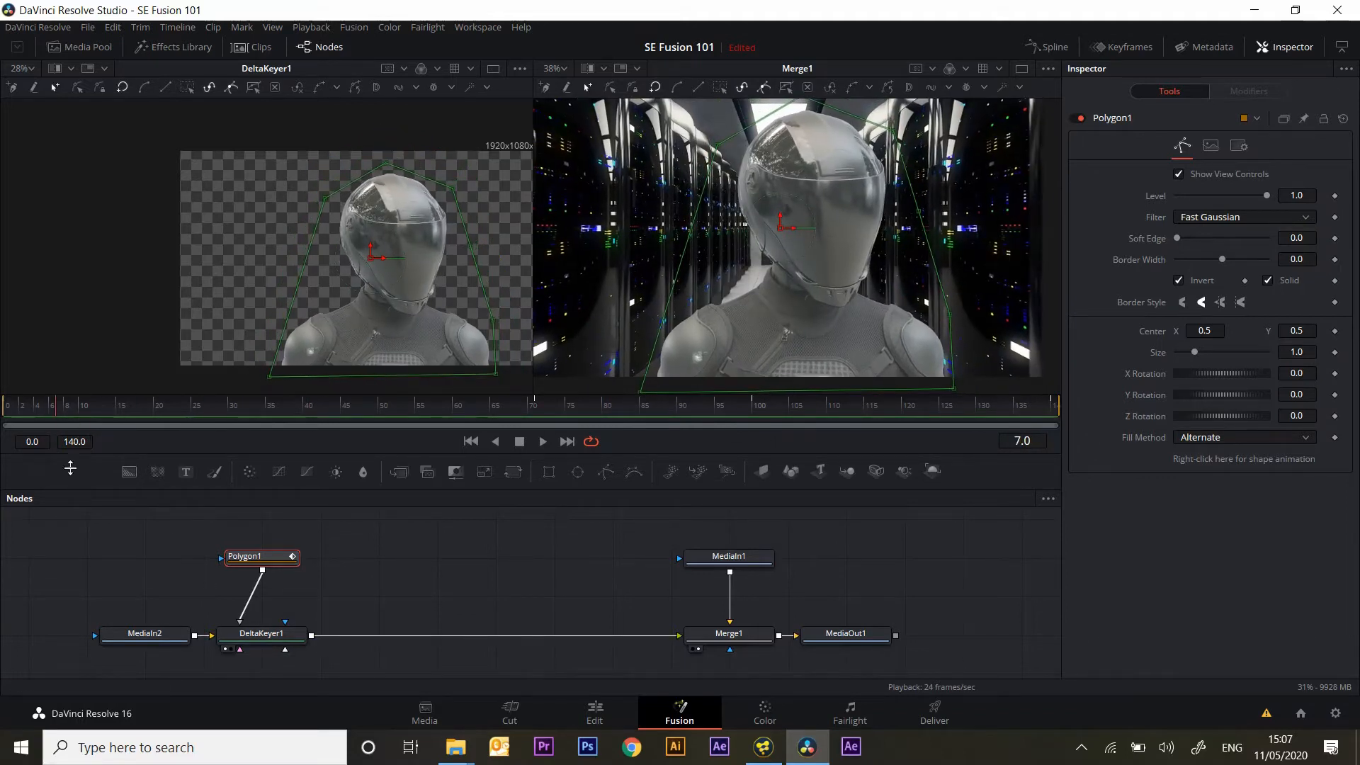
left_click(261, 633)
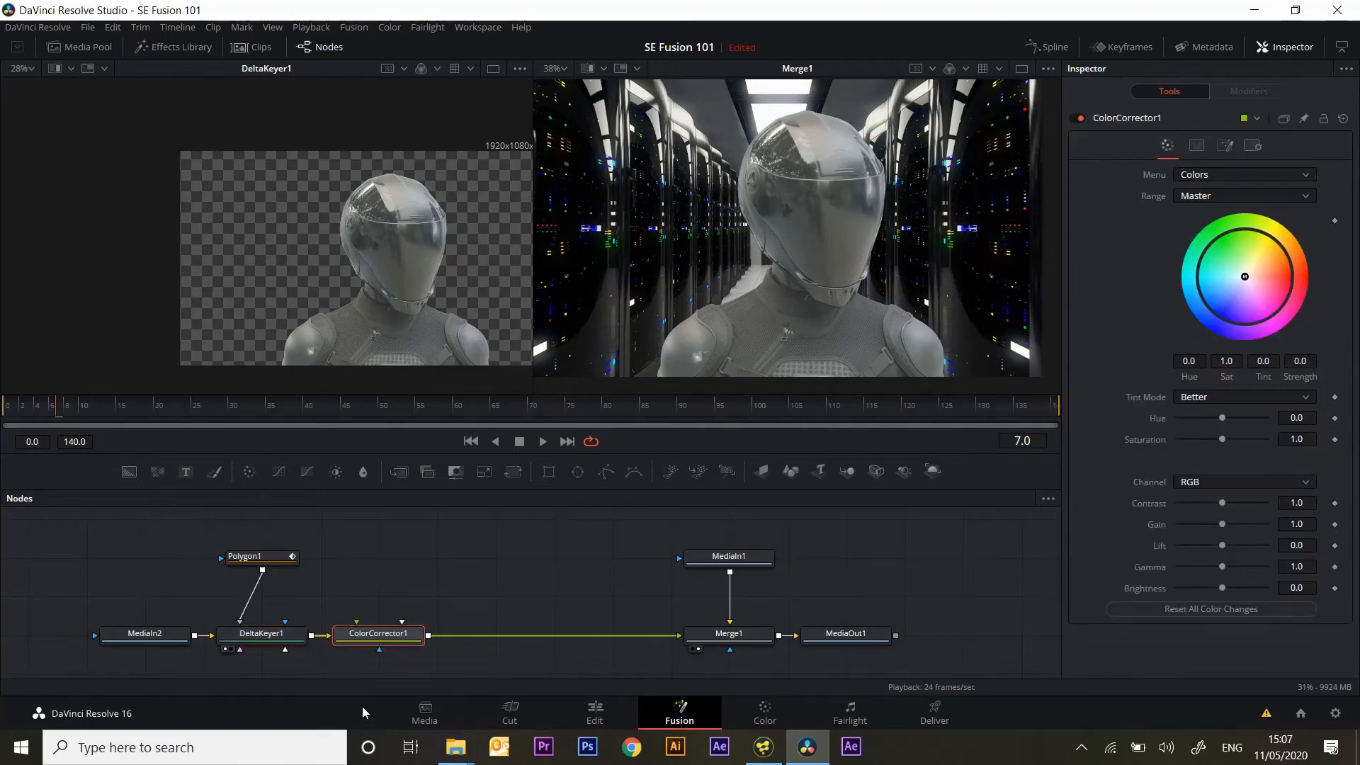
View ColorCorrector1 and switch its Inspector to Histogram with Histogram Type set to Match
left_click(377, 633)
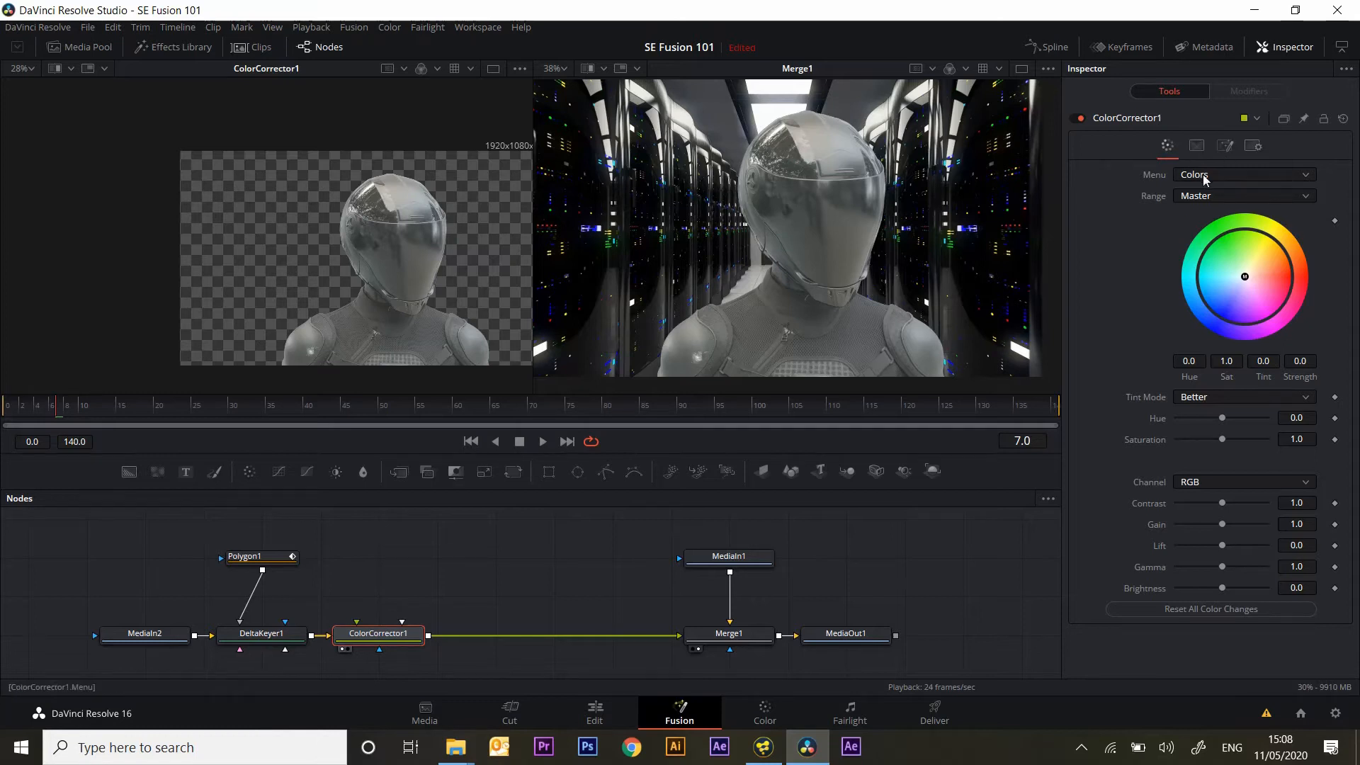
left_click(1243, 174)
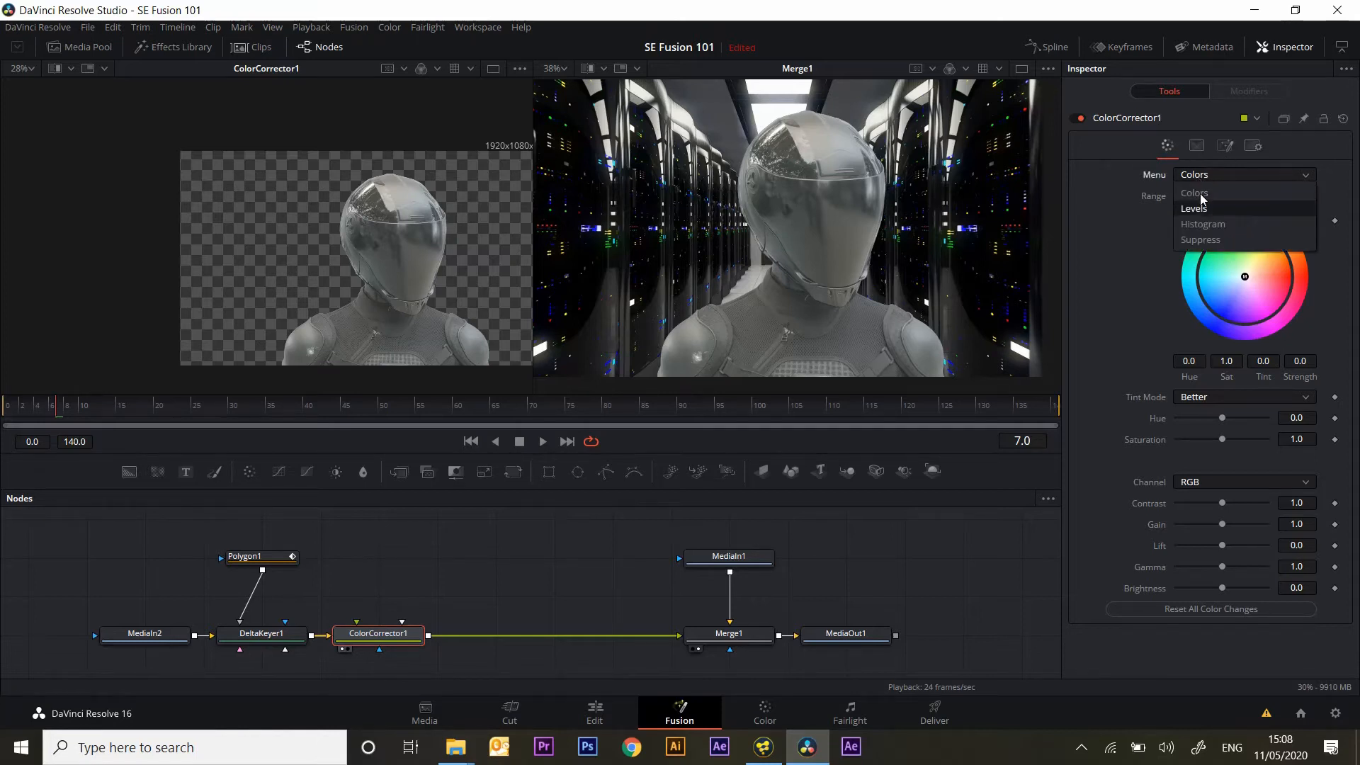
left_click(1205, 224)
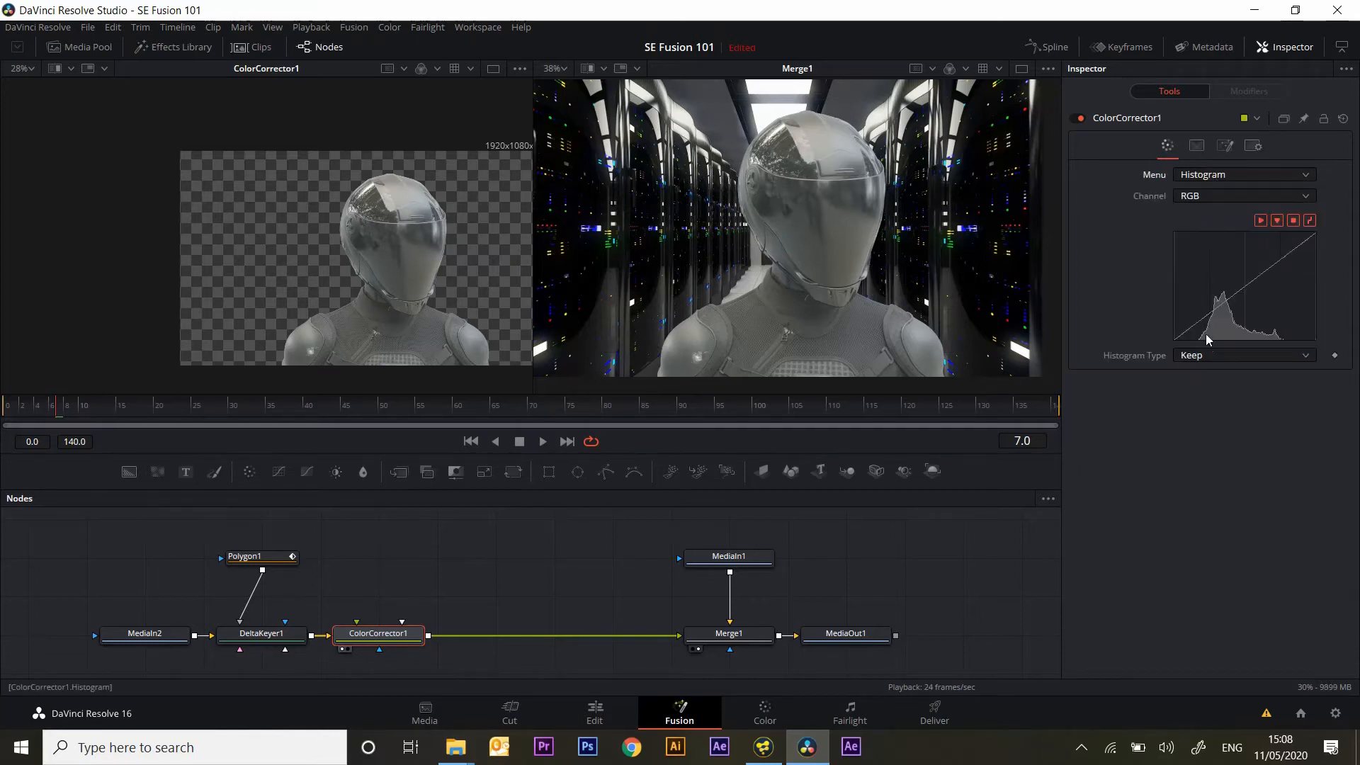
left_click(1244, 355)
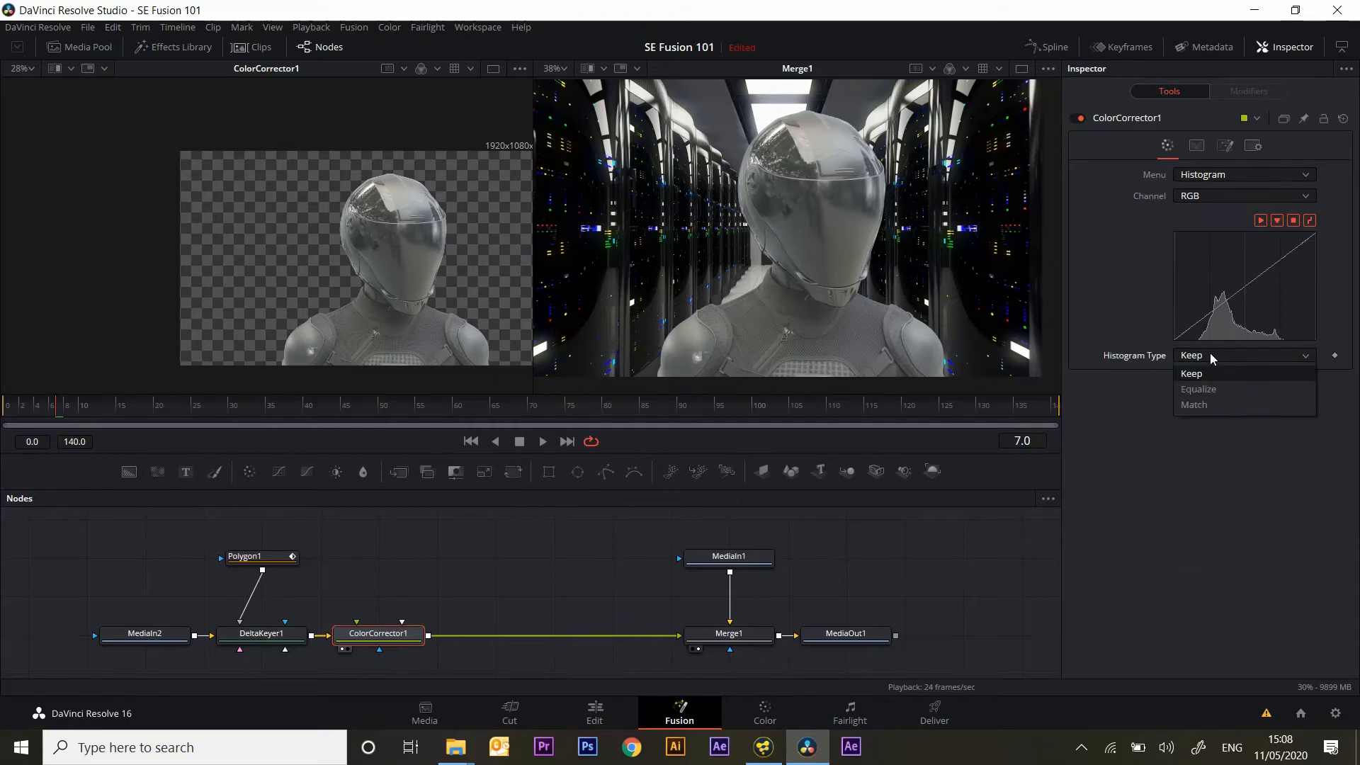
left_click(1194, 404)
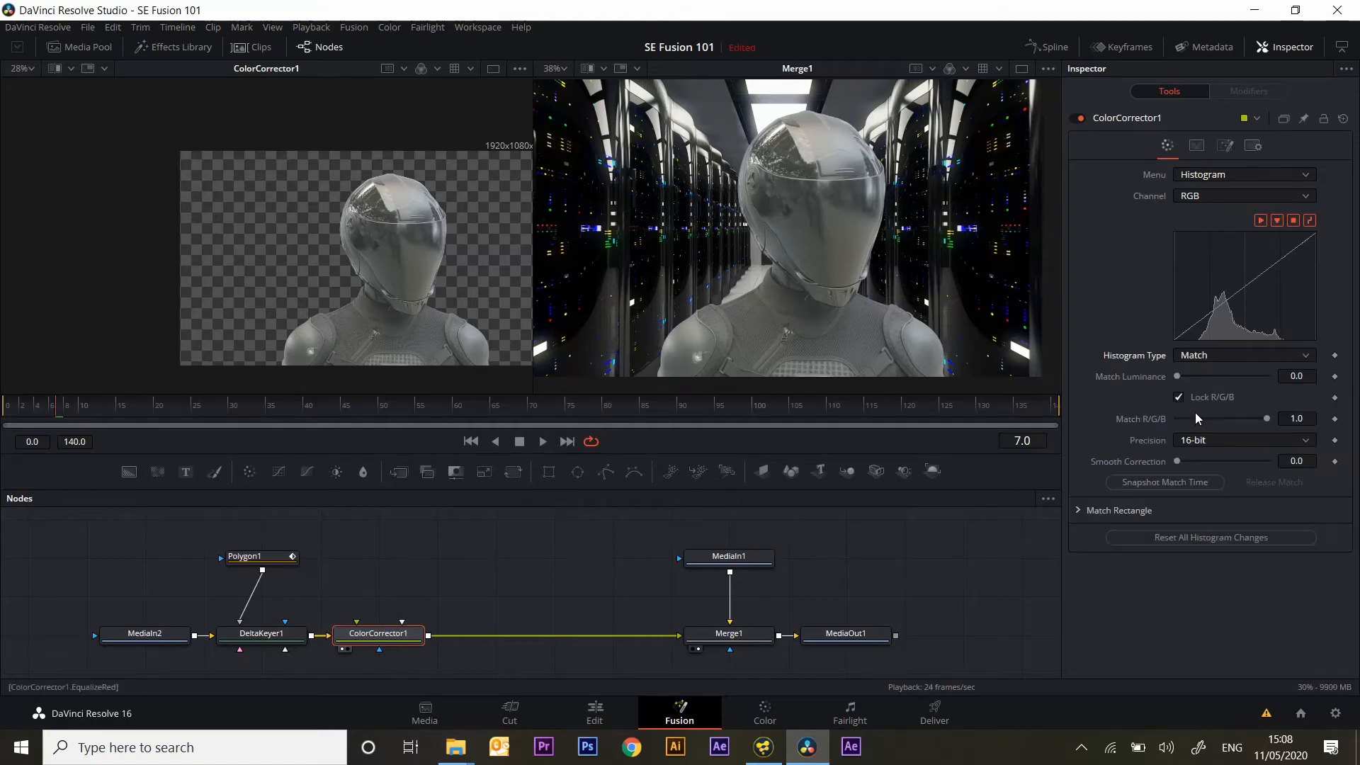
mouse_move(606, 294)
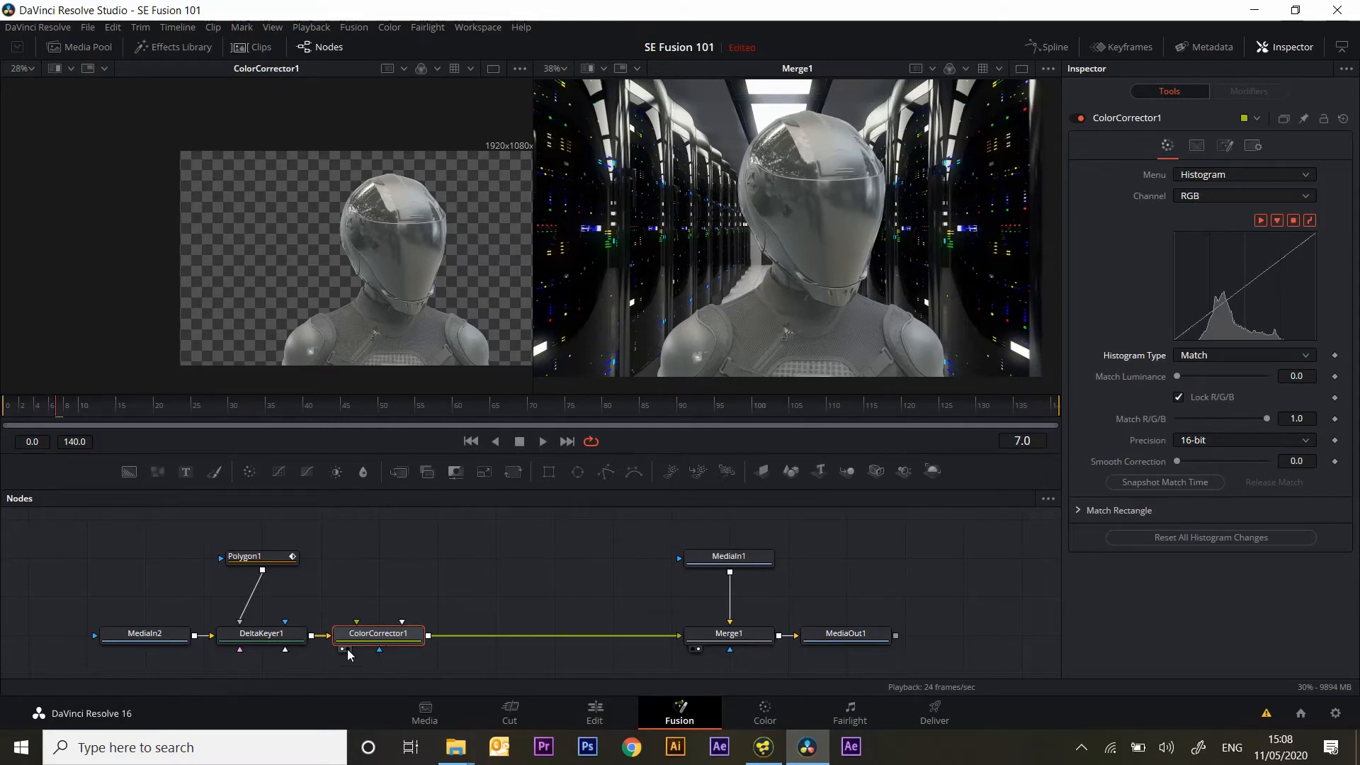
mouse_move(368, 248)
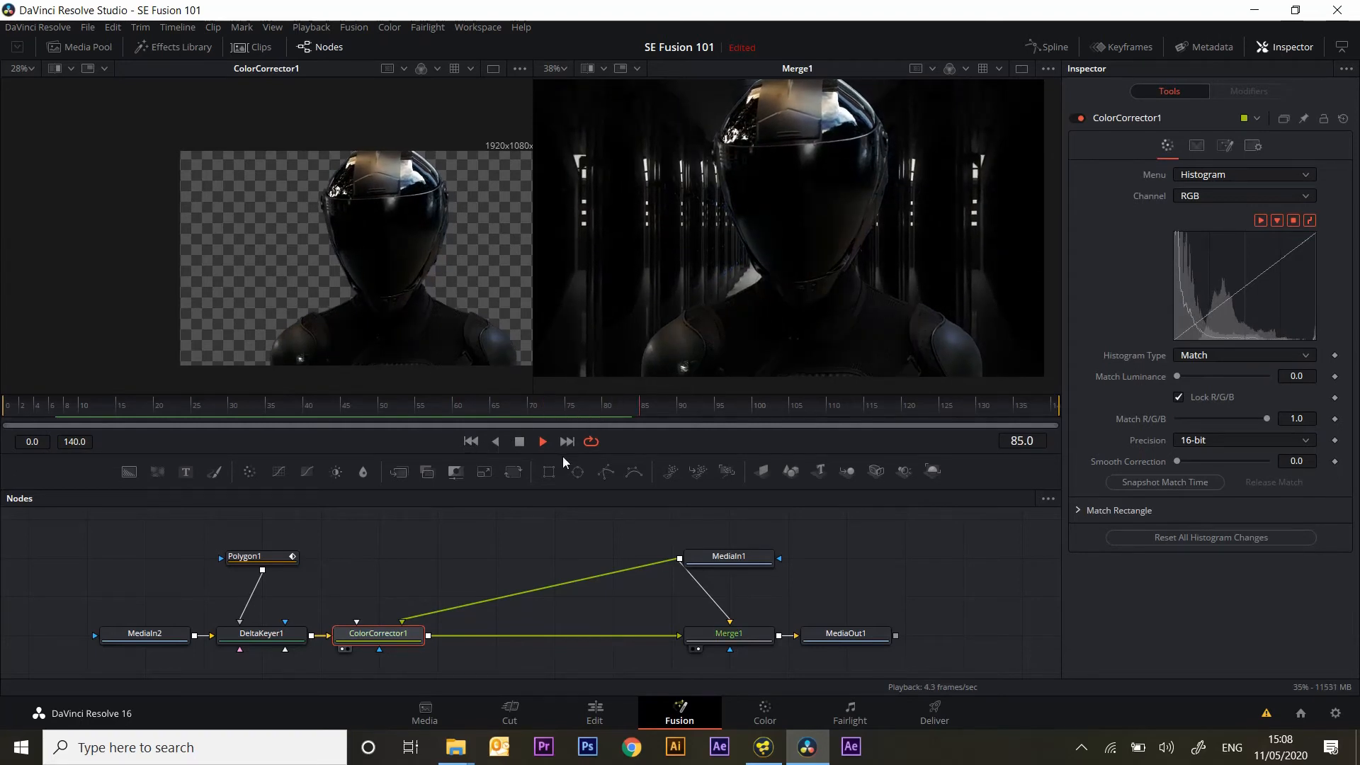
Play the composite with MediaIn1 as match reference, then stop playback to review
left_click(541, 442)
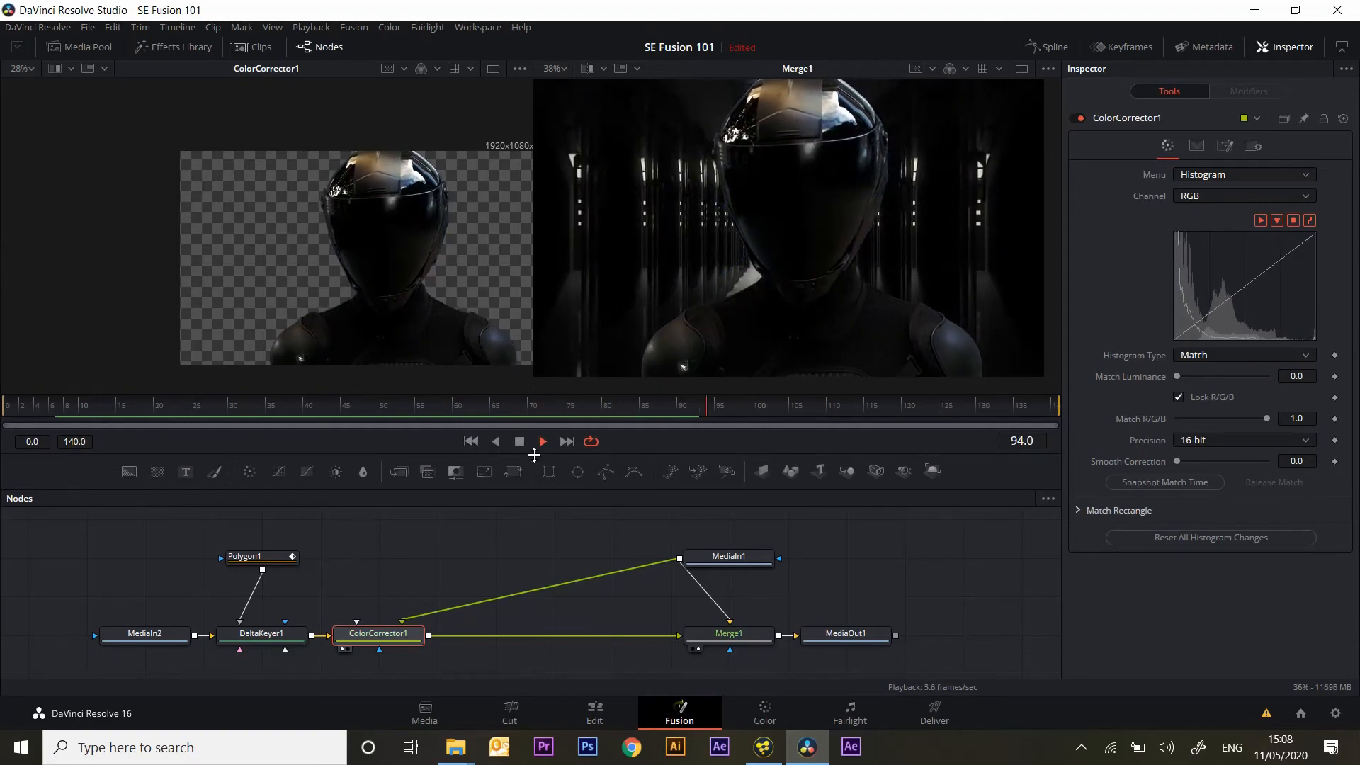
left_click(541, 441)
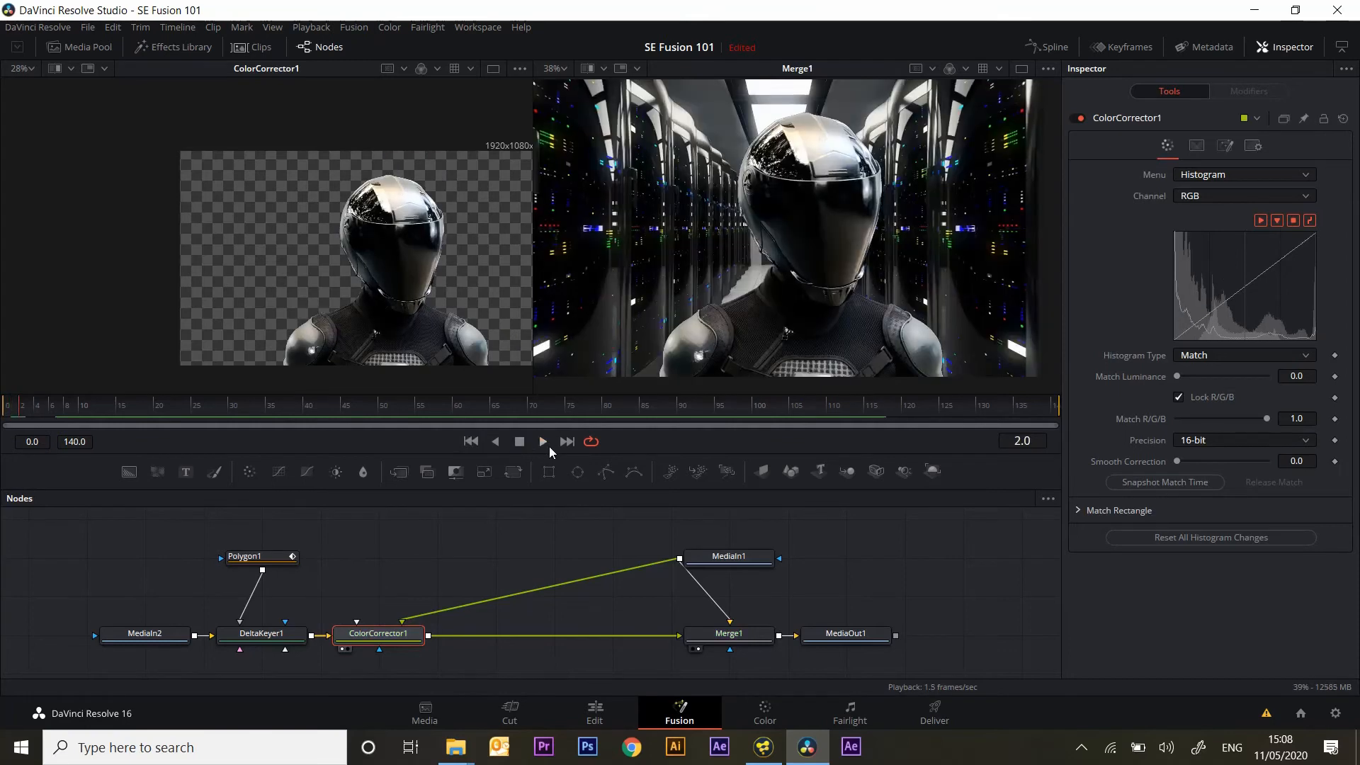
left_click(542, 442)
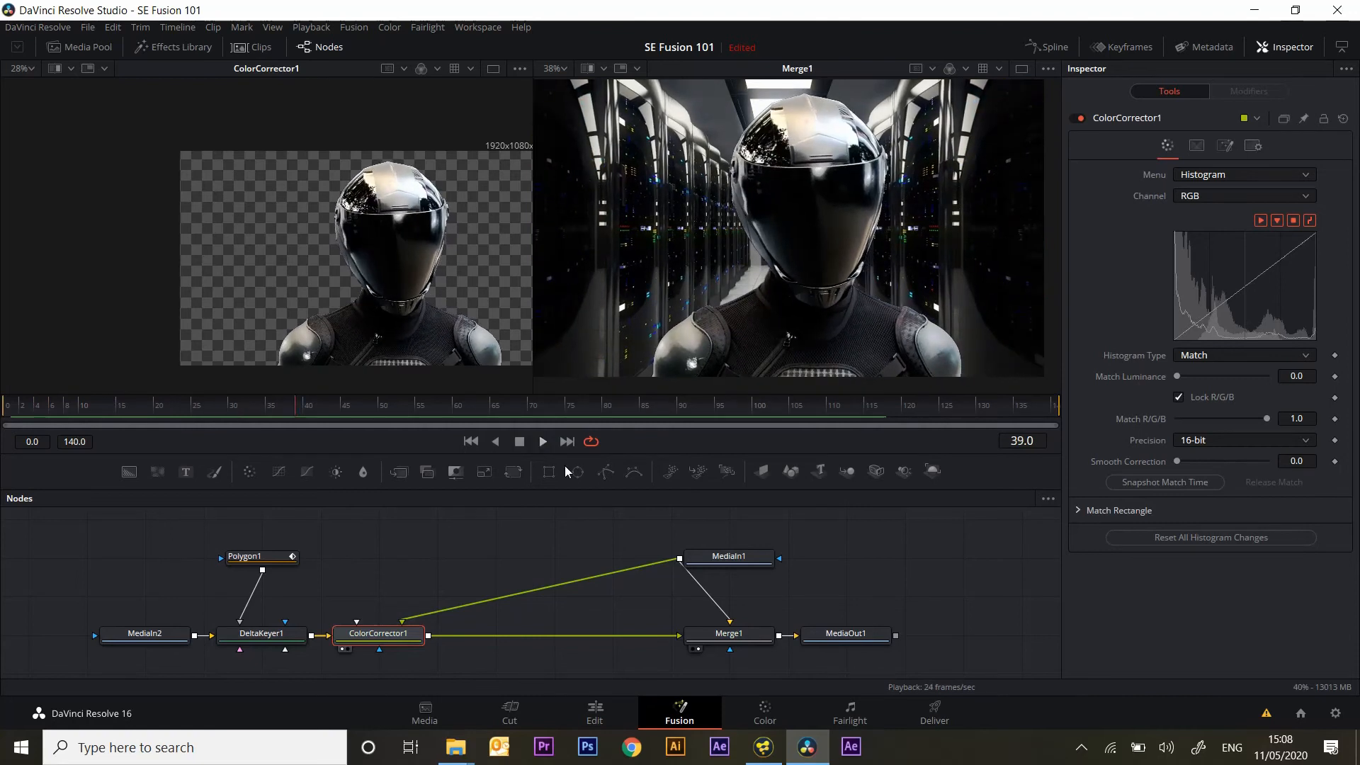
Enable Show Match Rectangle and drag its corners over most of the background frame
left_click(1119, 510)
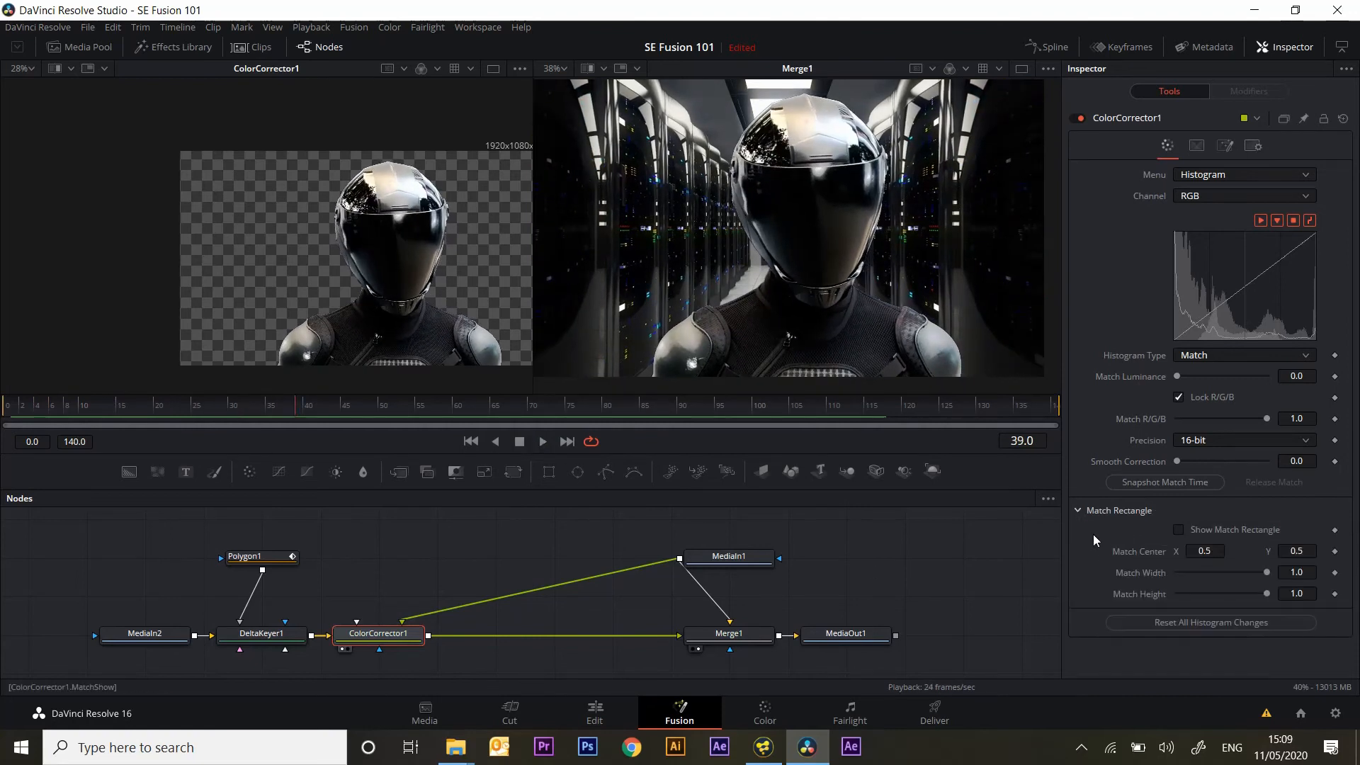
left_click(1178, 529)
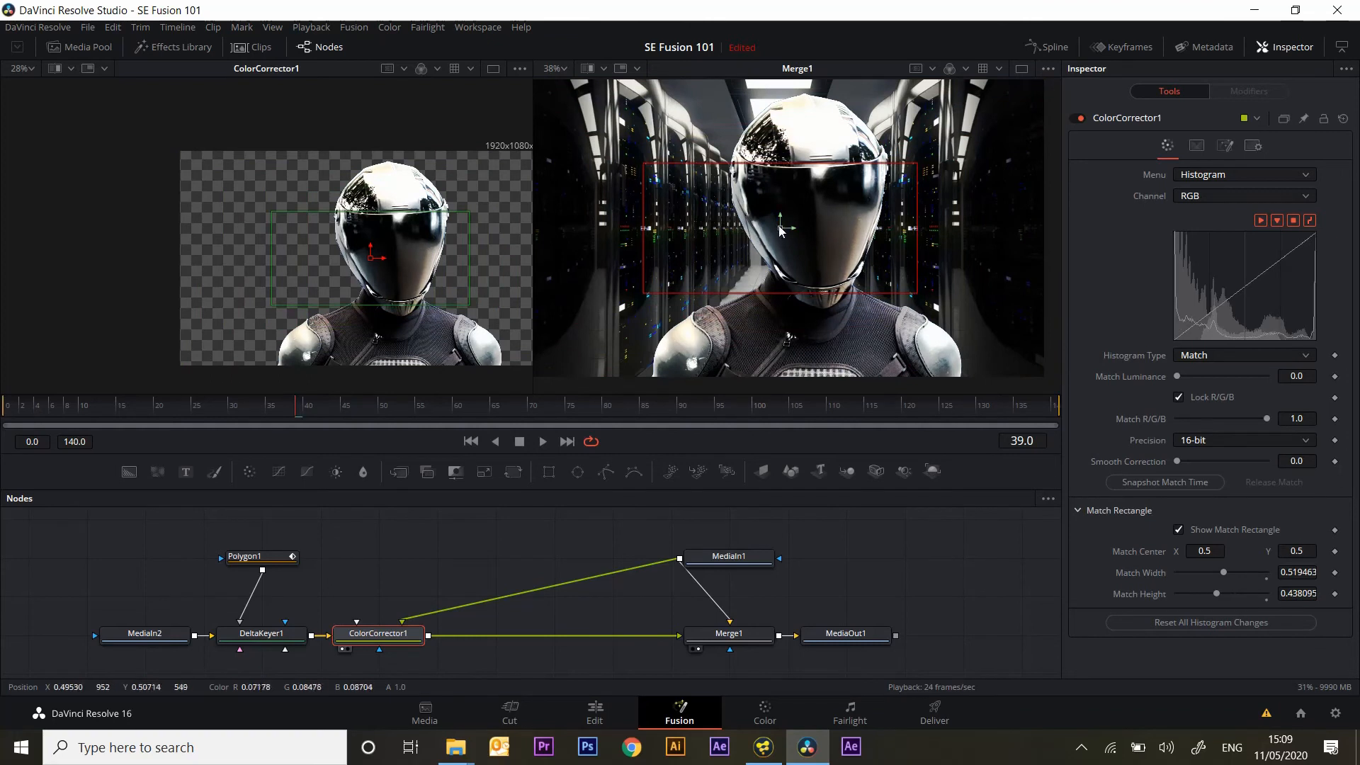
left_click_drag(781, 225, 804, 229)
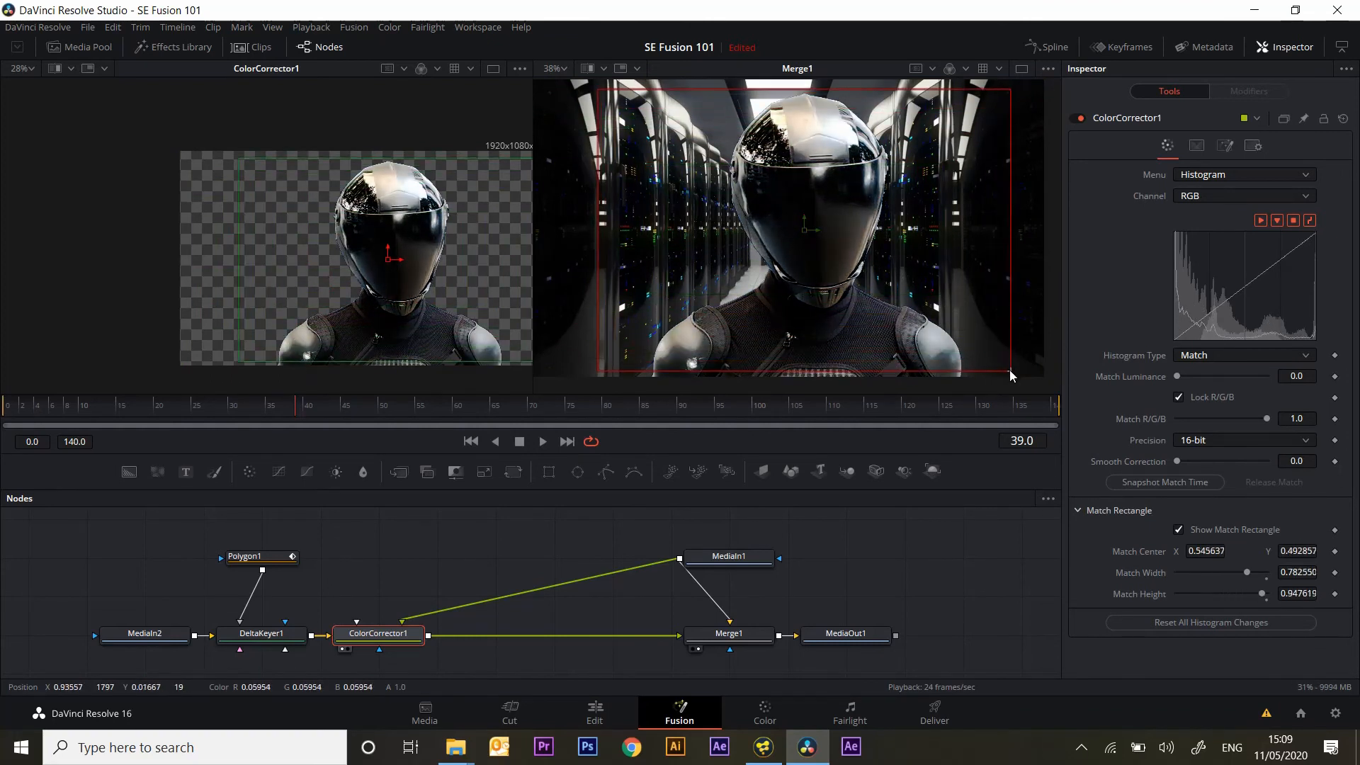
left_click_drag(1012, 376, 963, 372)
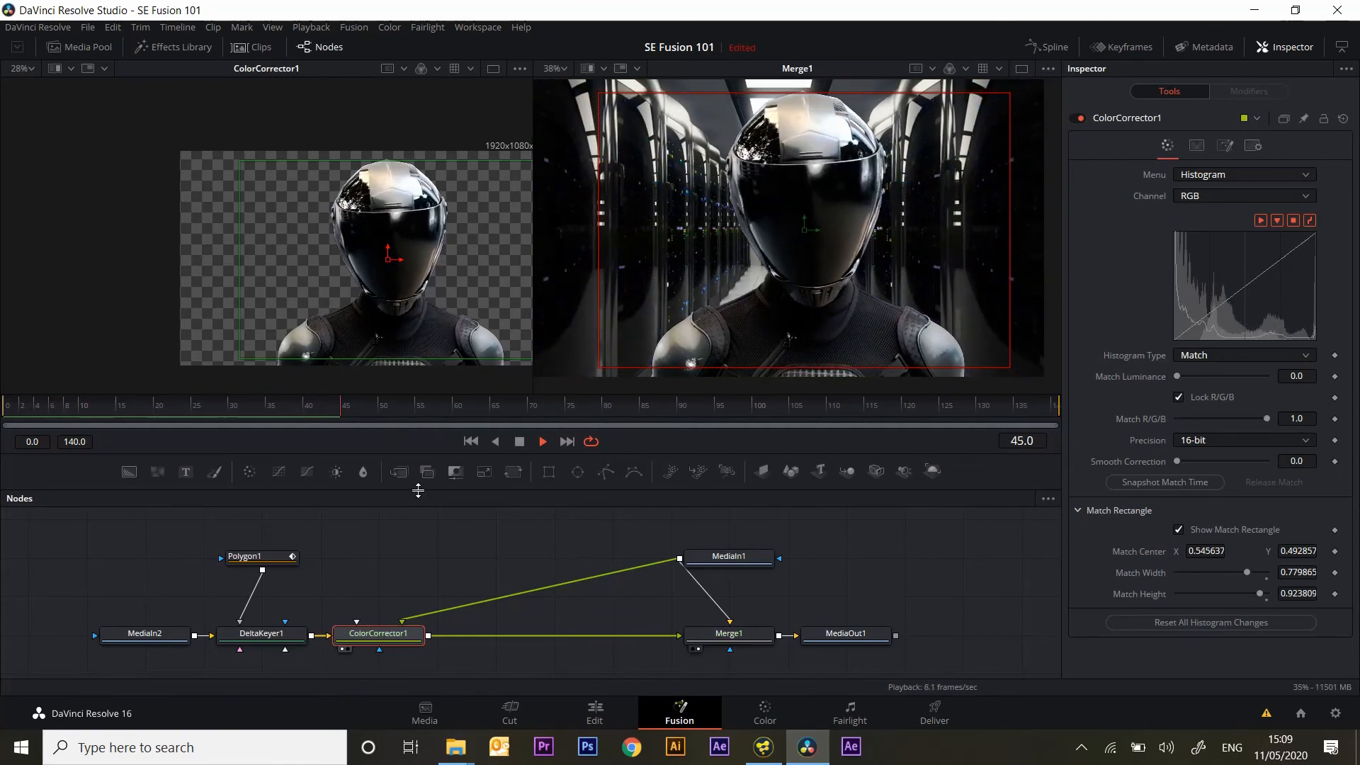
Play back the composite with the match rectangle at about 0.92 Match Height
left_click(541, 441)
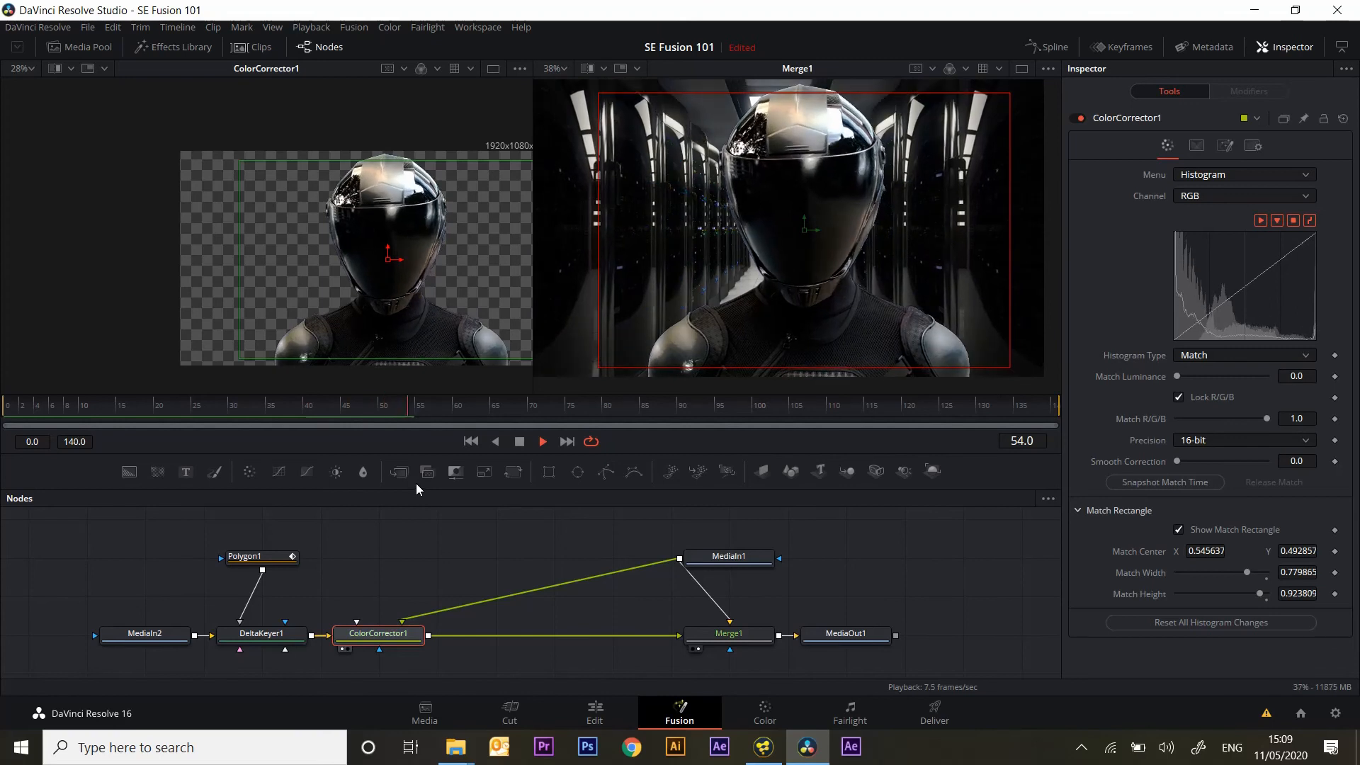